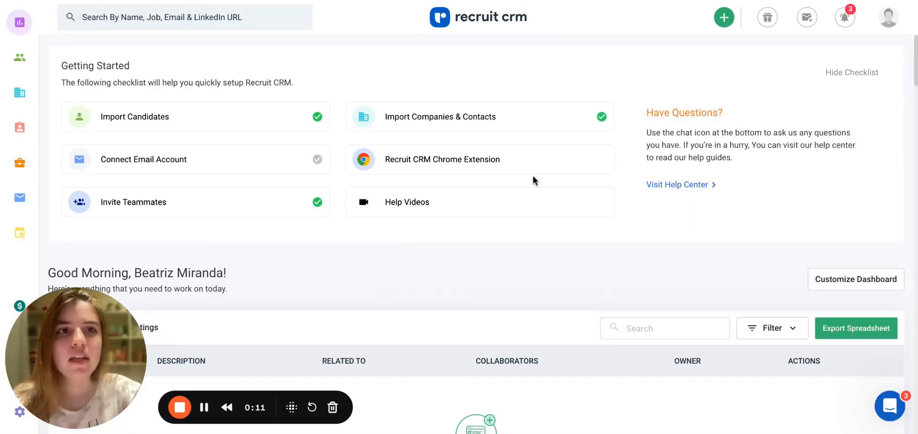
{"action": "mouse_move", "coordinate": [810, 66]}
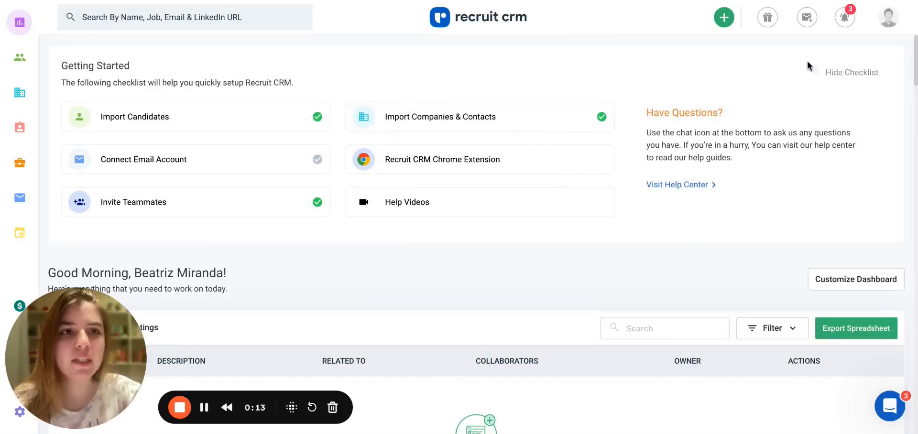
Open the account menu from the top-right profile avatar
{"action": "left_click", "coordinate": [888, 17]}
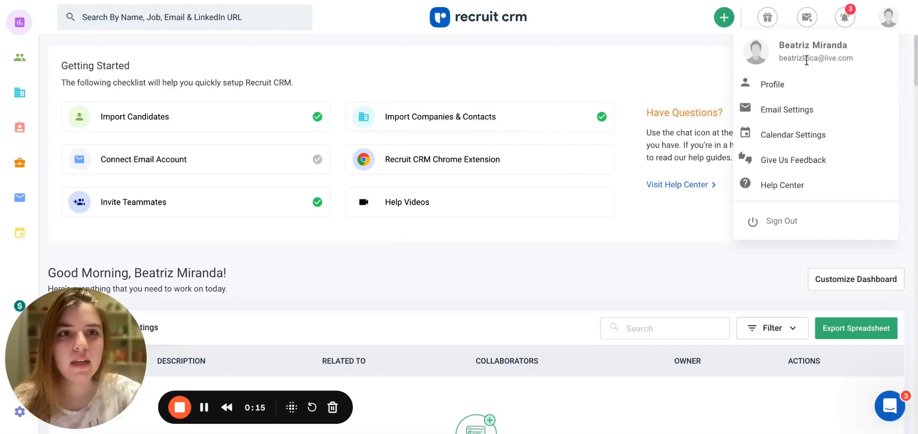
{"action": "mouse_move", "coordinate": [793, 135]}
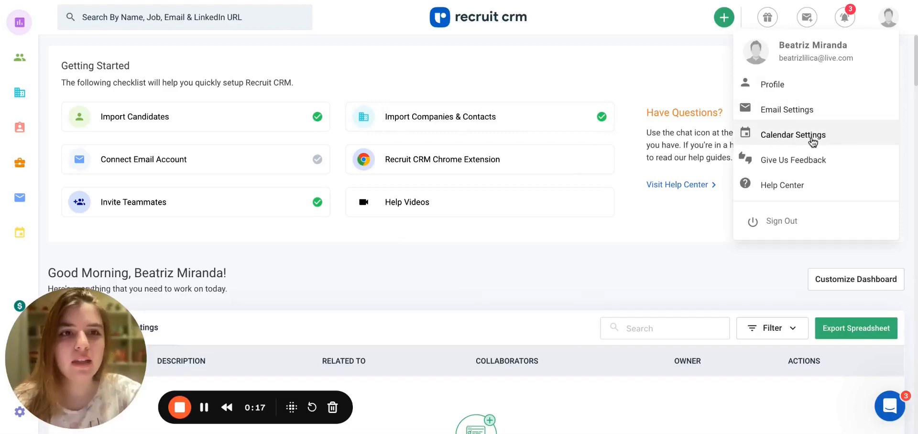
Go to Calendar Settings, where Google Meet Integration is not yet connected
{"action": "left_click", "coordinate": [792, 135]}
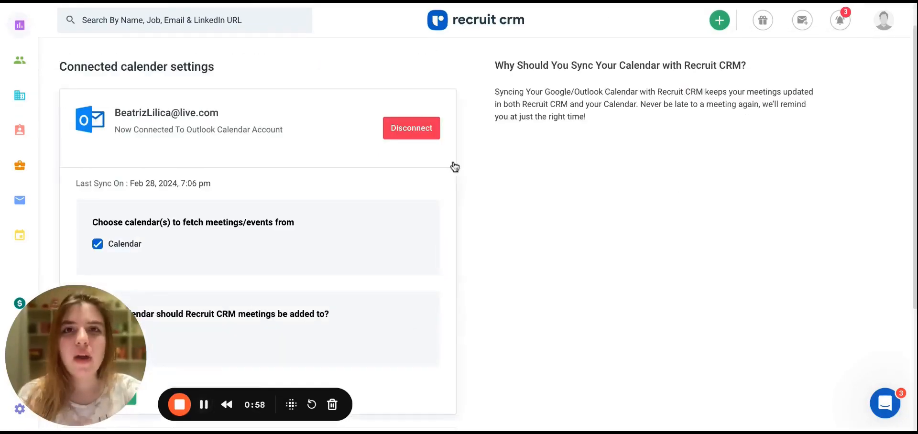
{"action": "mouse_move", "coordinate": [418, 152]}
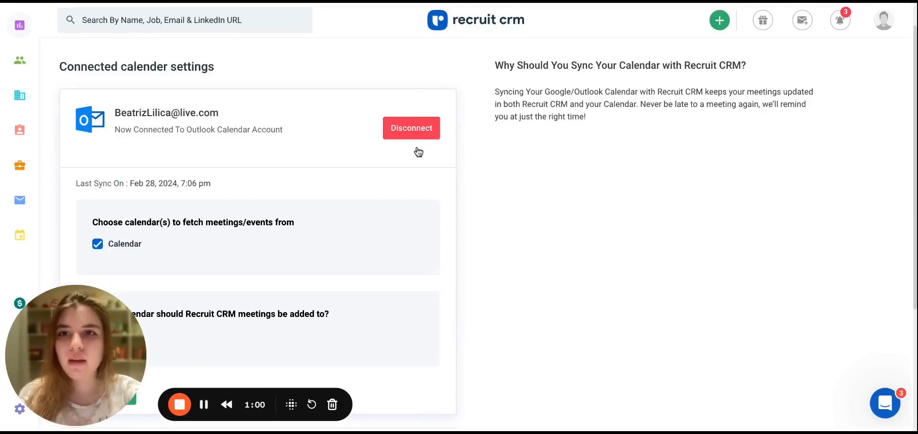
{"action": "mouse_move", "coordinate": [435, 148]}
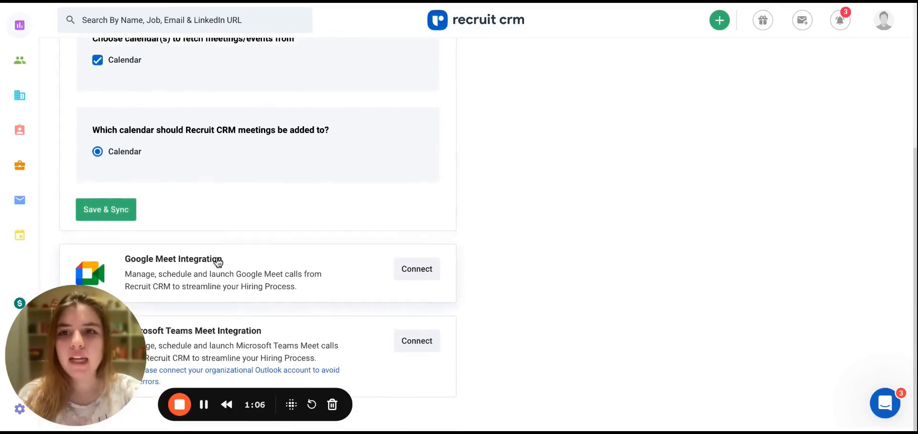
{"action": "mouse_move", "coordinate": [417, 269]}
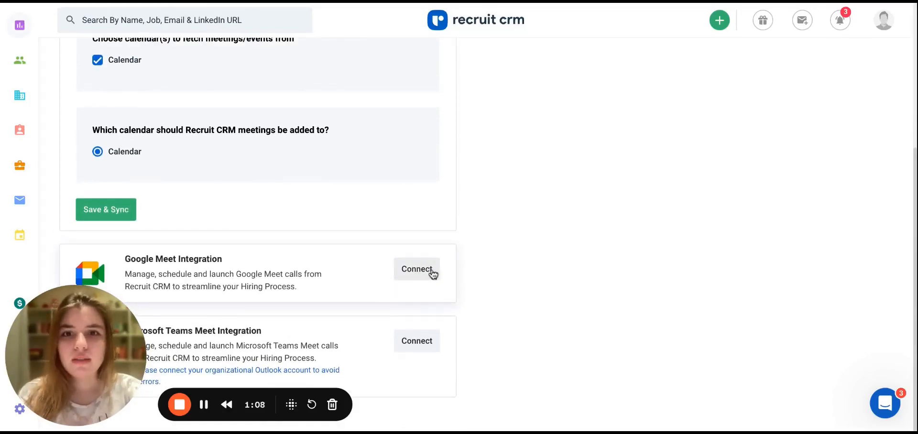
Connect Google Meet Integration, choosing the Google account and granting Recruit CRM access
{"action": "left_click", "coordinate": [416, 269]}
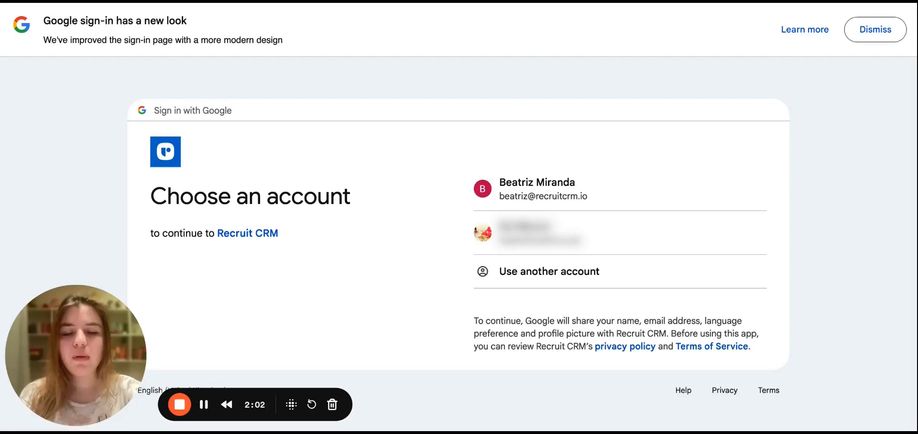
{"action": "mouse_move", "coordinate": [408, 237]}
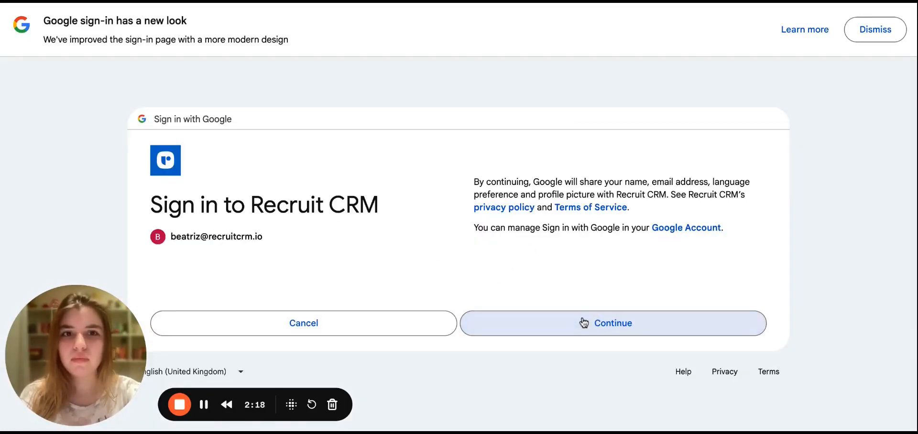
{"action": "left_click", "coordinate": [612, 323]}
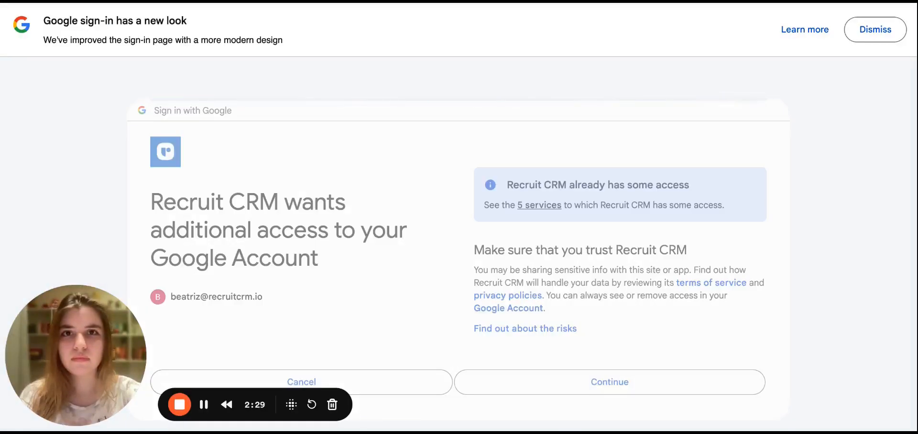
{"action": "left_click", "coordinate": [609, 383]}
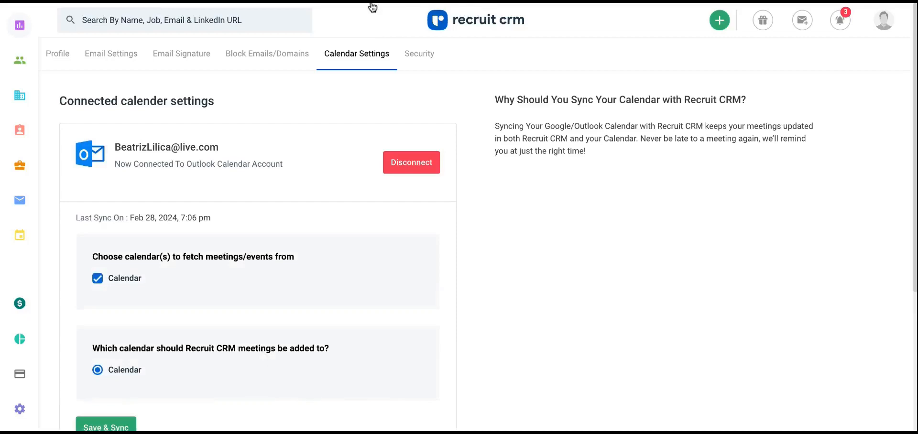
Scroll to confirm Google Meet Integration now shows Disconnect for the work account
{"action": "scroll", "scroll_direction": "down", "scroll_amount": 3}
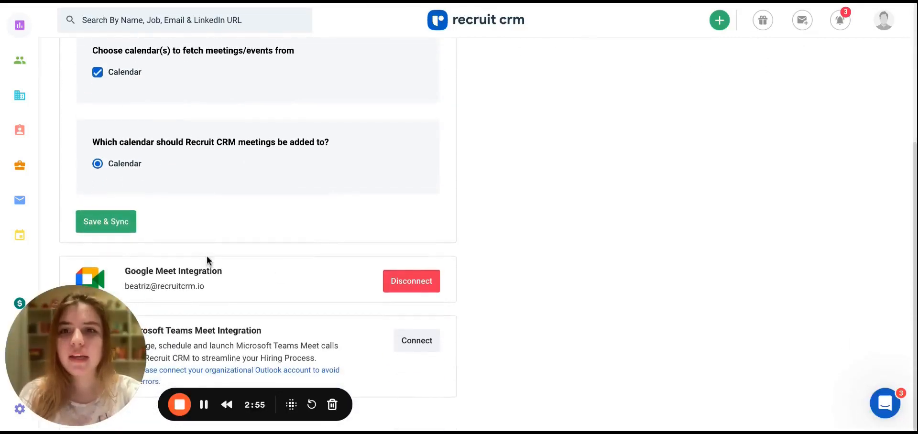
{"action": "mouse_move", "coordinate": [695, 223]}
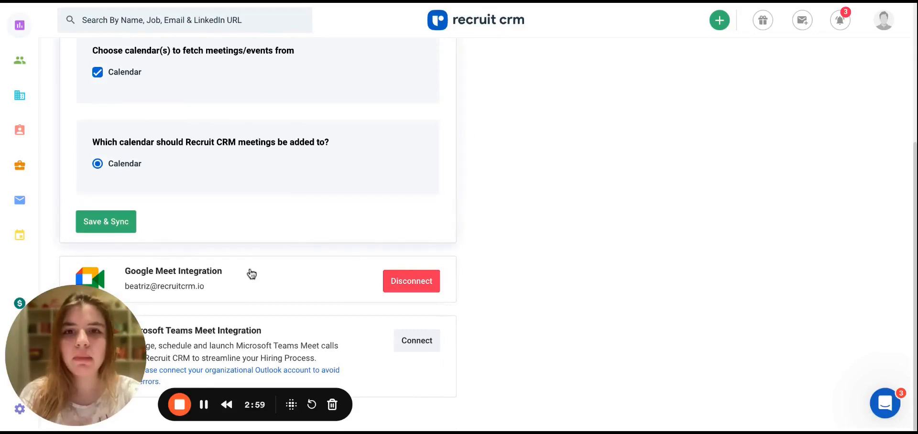
{"action": "mouse_move", "coordinate": [411, 287]}
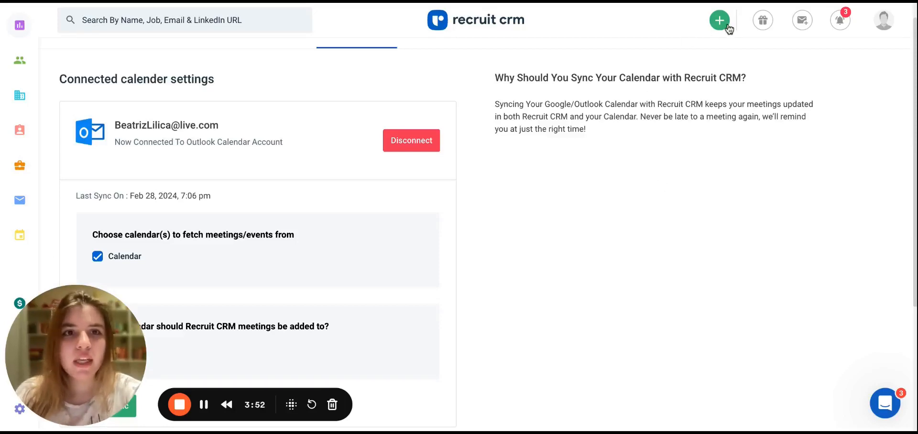
Go to the Tasks and Meetings list from the left sidebar
{"action": "left_click", "coordinate": [719, 20]}
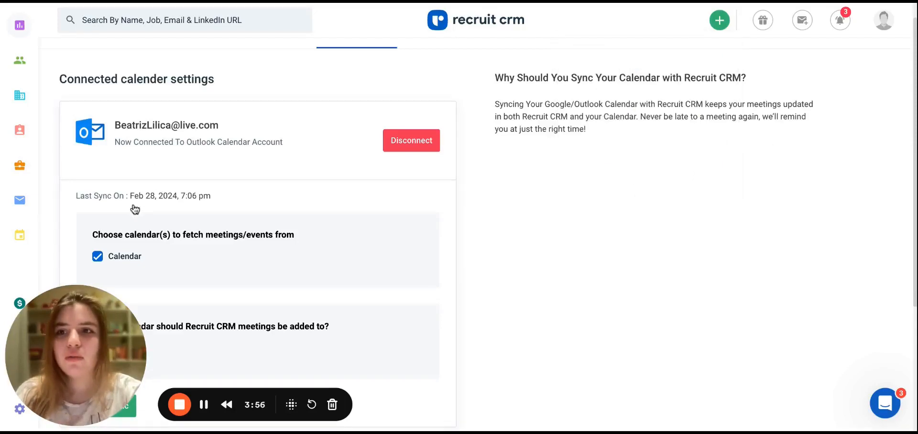
{"action": "mouse_move", "coordinate": [19, 235]}
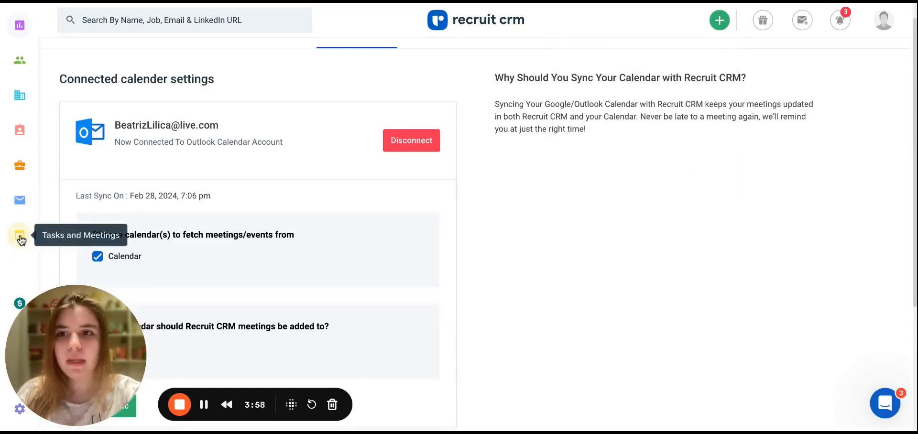
{"action": "left_click", "coordinate": [19, 235]}
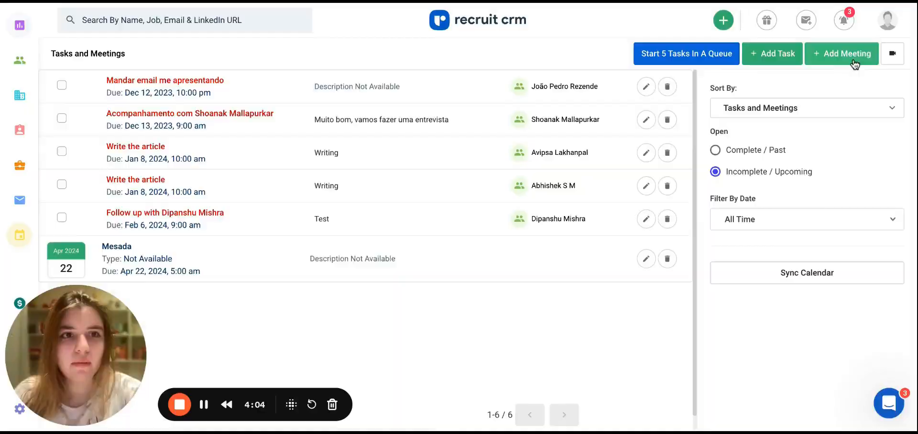
Start a new meeting titled Test and reveal the Where meeting-type options
{"action": "left_click", "coordinate": [842, 53]}
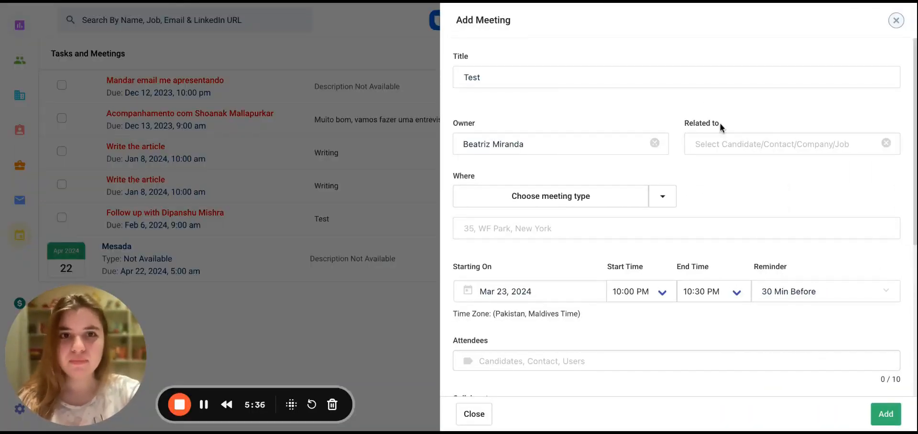
{"action": "scroll", "scroll_direction": "down", "scroll_amount": 3}
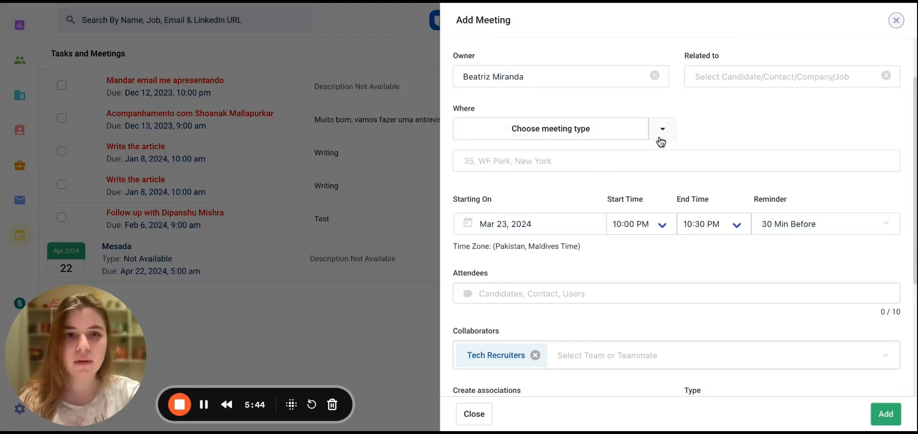
{"action": "left_click", "coordinate": [662, 129]}
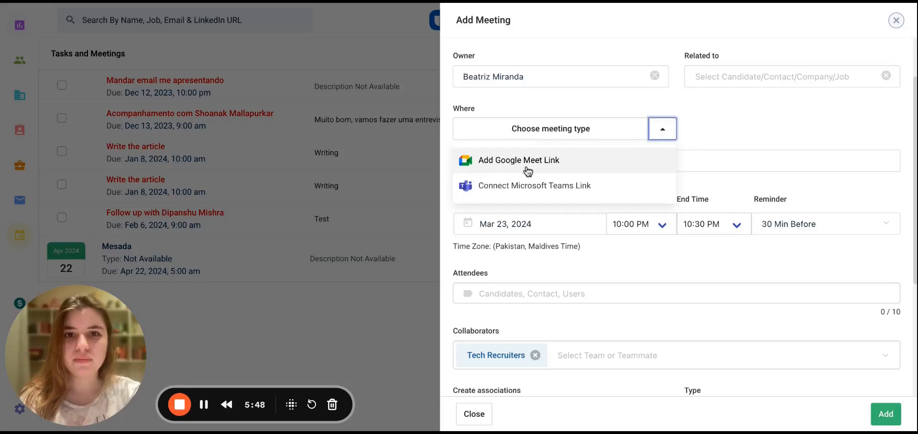
Add a Google Meet link as the meeting location and copy it
{"action": "left_click", "coordinate": [518, 160]}
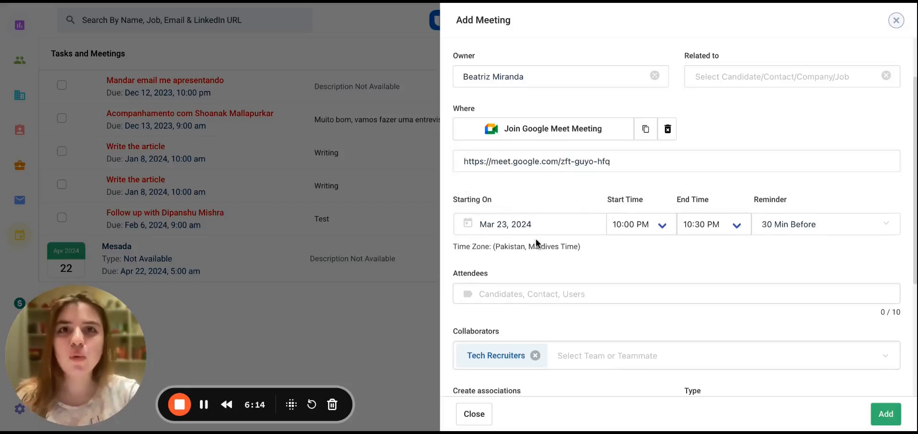
{"action": "mouse_move", "coordinate": [533, 174]}
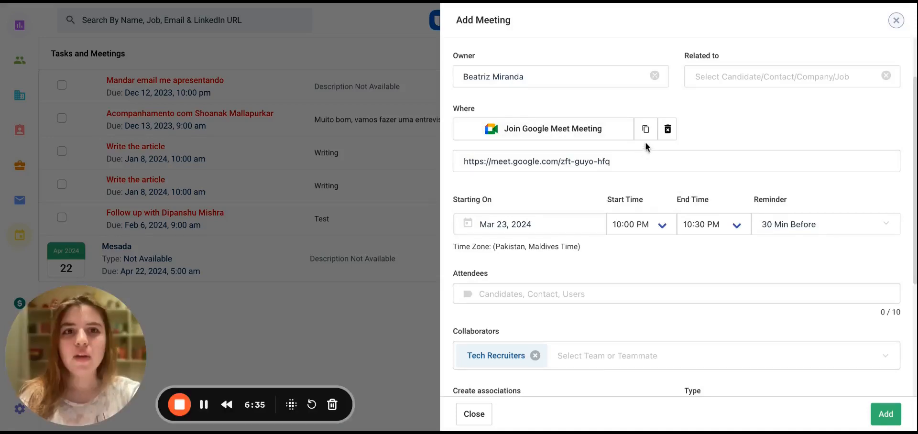
{"action": "left_click", "coordinate": [645, 129]}
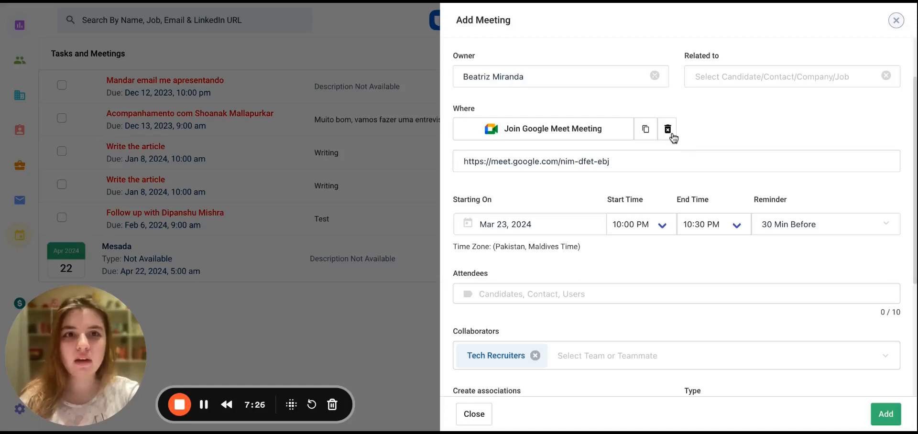
Remove the link and generate a fresh Google Meet link for the meeting
{"action": "left_click", "coordinate": [667, 129]}
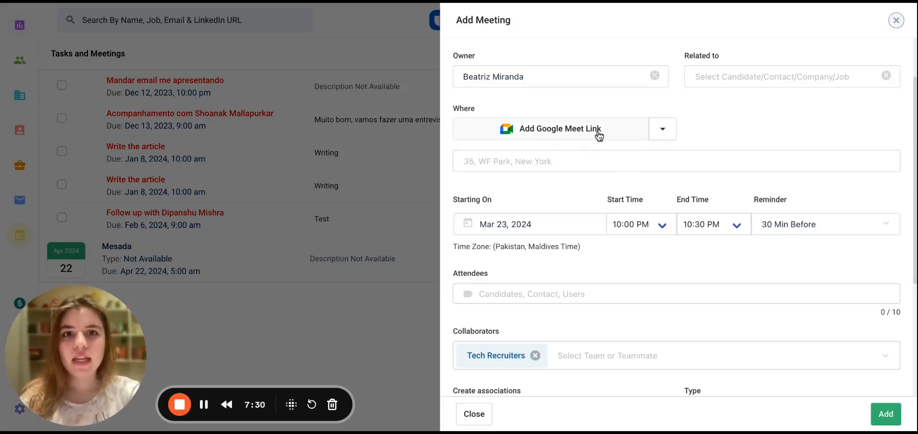
{"action": "left_click", "coordinate": [559, 129]}
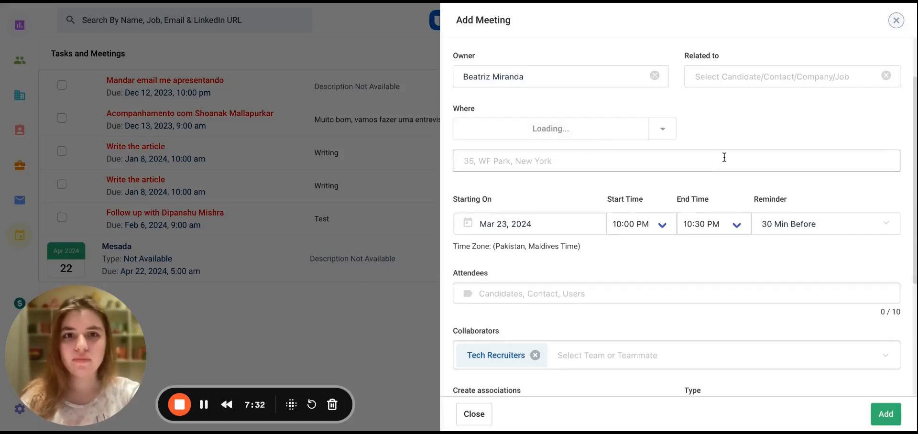
{"action": "scroll", "scroll_direction": "down", "scroll_amount": 3}
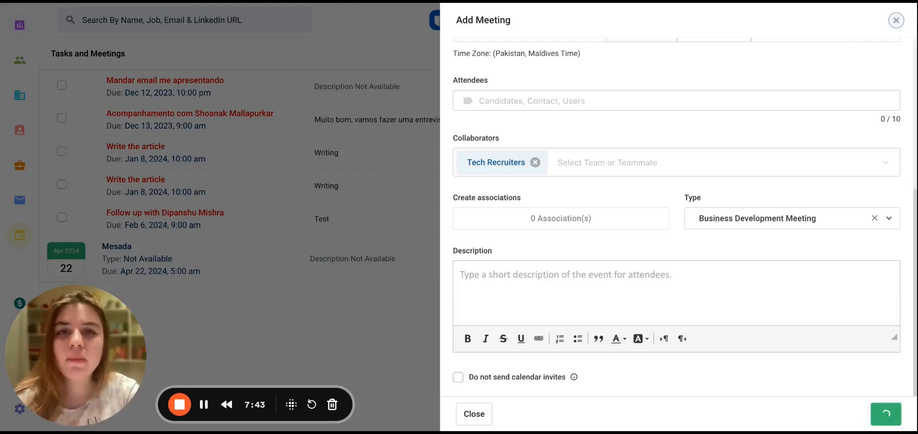
Save the Test meeting and view its Google Meet link on the 23 March Google Calendar event
{"action": "left_click", "coordinate": [885, 414]}
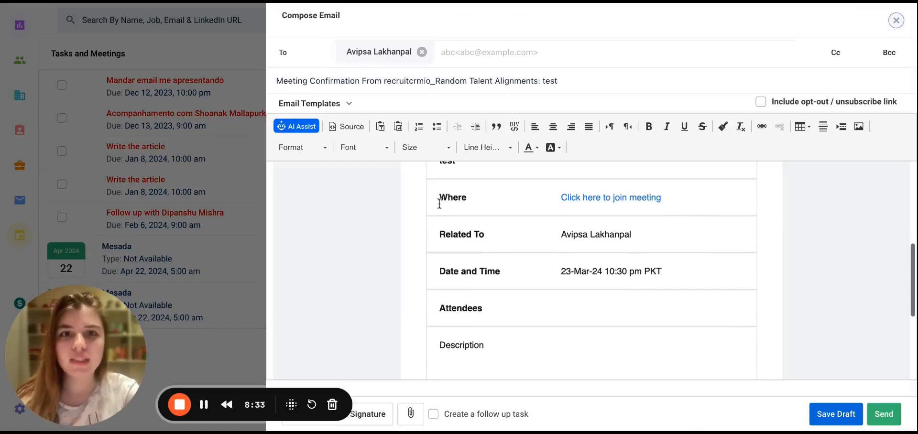
{"action": "left_click", "coordinate": [896, 21]}
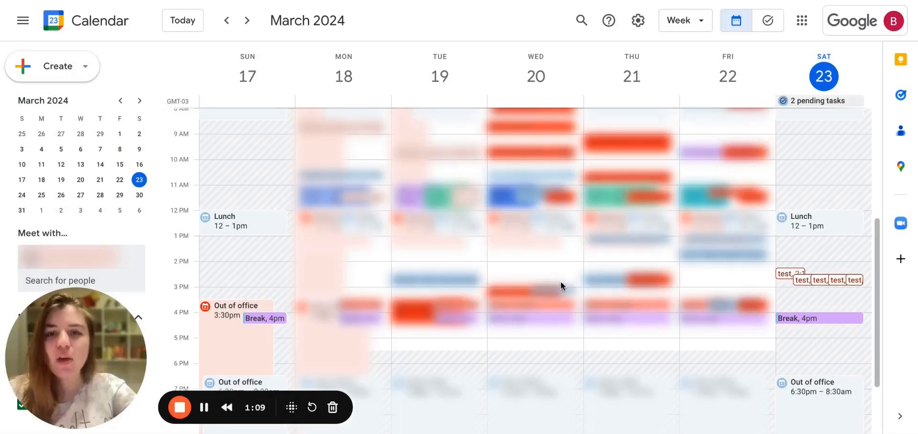
{"action": "mouse_move", "coordinate": [784, 275]}
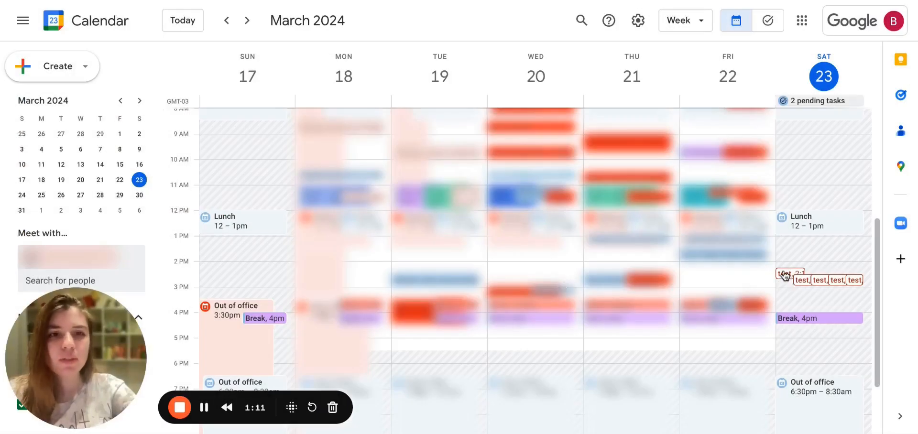
{"action": "left_click", "coordinate": [791, 273]}
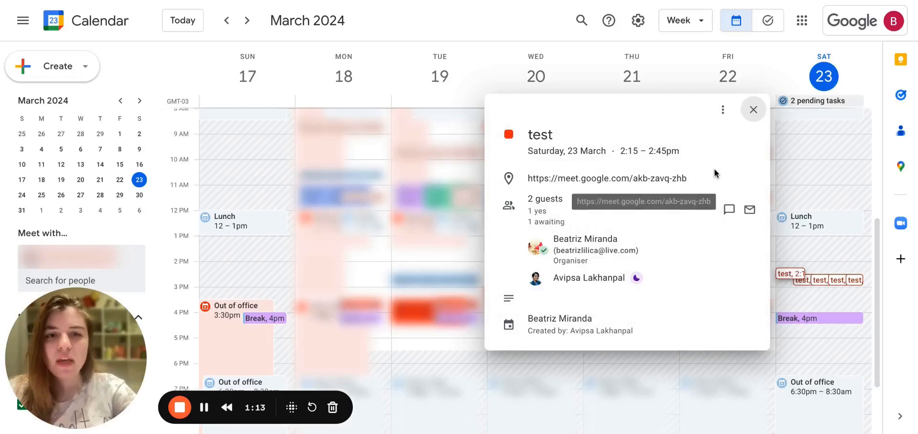